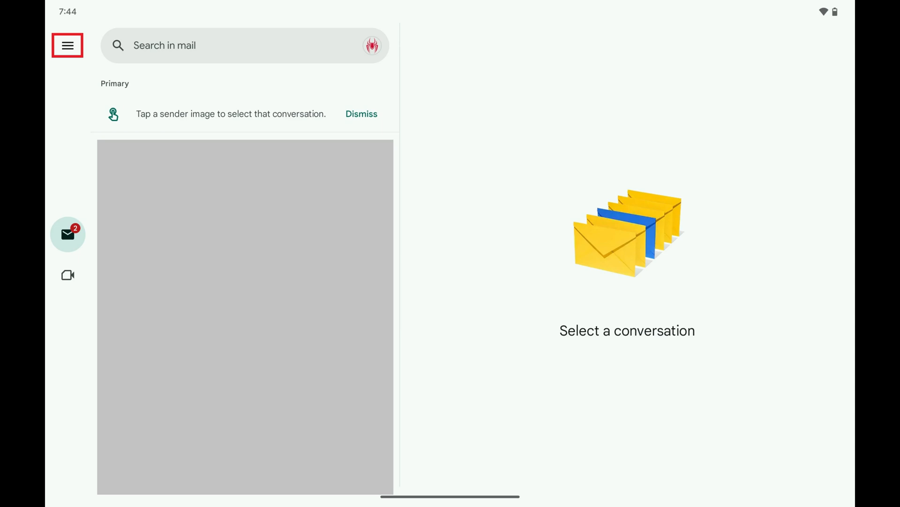
# Bring up Gmail's navigation drawer listing folders, labels and the Settings entry.
pyautogui.click(67, 45)
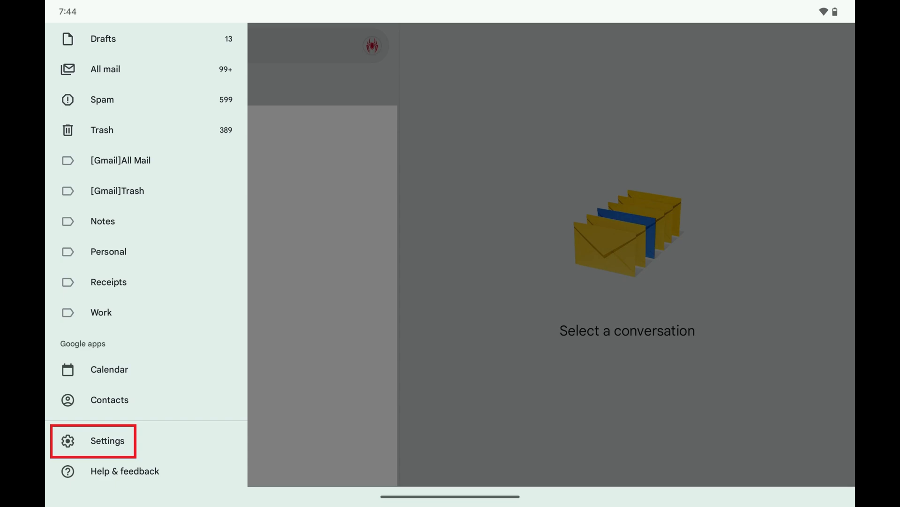
# Enter Gmail Settings, landing on the General settings list.
pyautogui.click(107, 440)
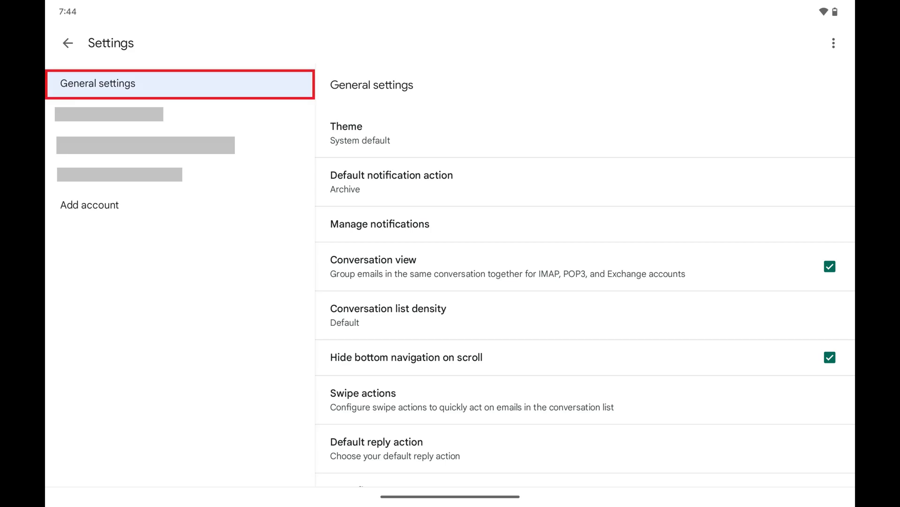
# Reach the Android notification settings page for Gmail with per-account switches.
pyautogui.click(380, 223)
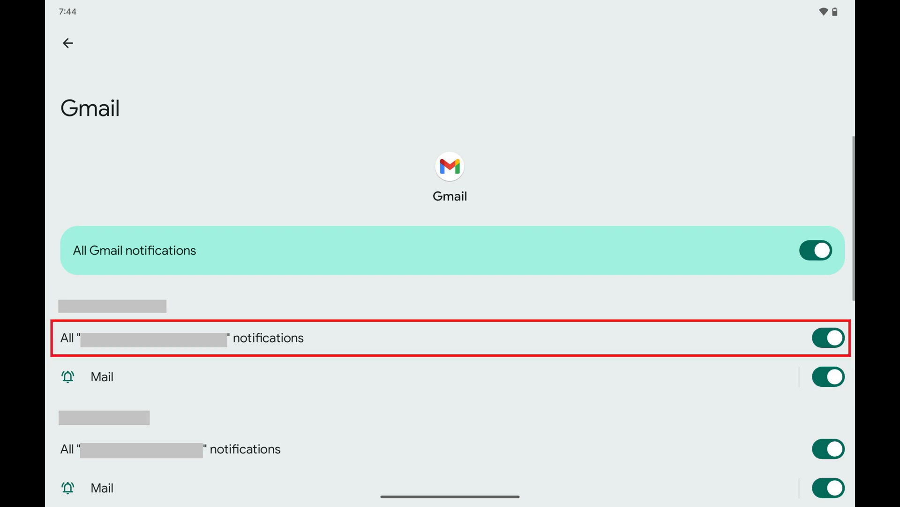
# Toggle the first account's notifications off and on, then switch off All Gmail notifications.
pyautogui.click(827, 338)
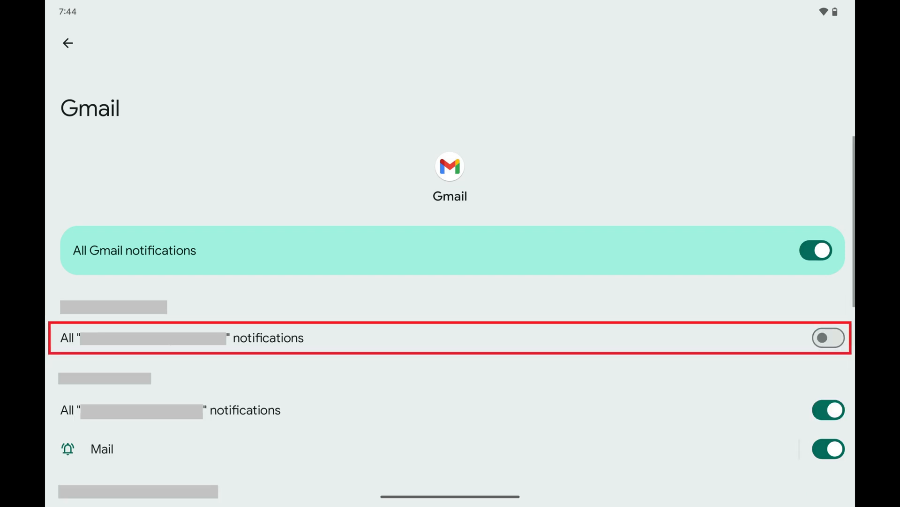
pyautogui.click(828, 338)
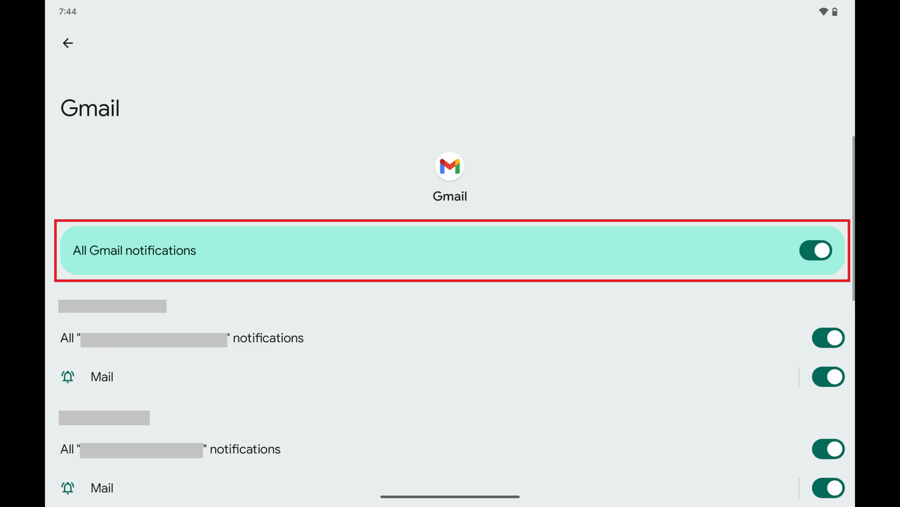
pyautogui.click(816, 250)
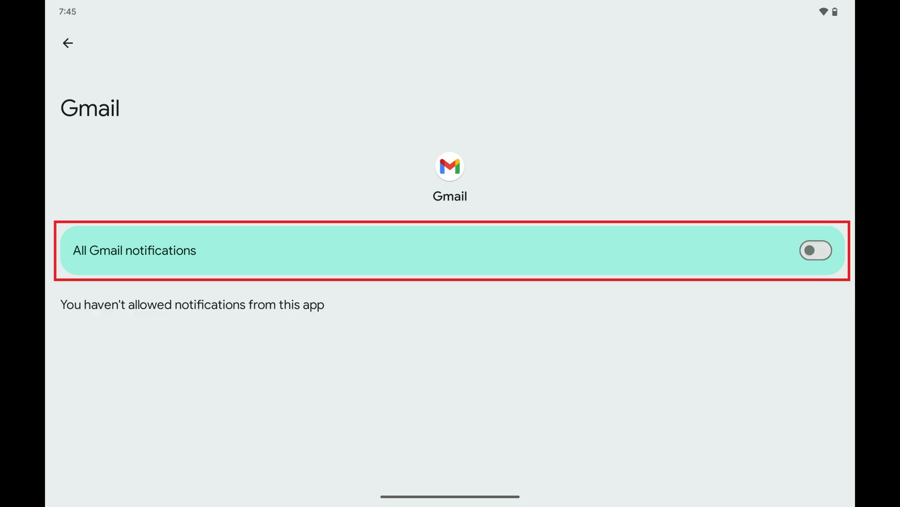